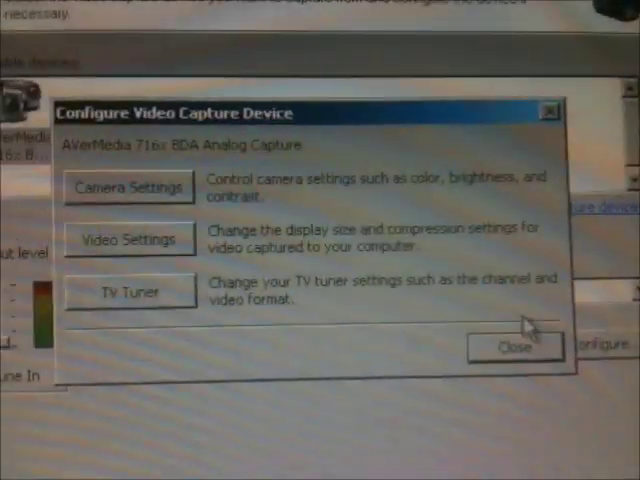
Close the Configure Video Capture Device dialog.
{"action": "left_click", "coordinate": [130, 292]}
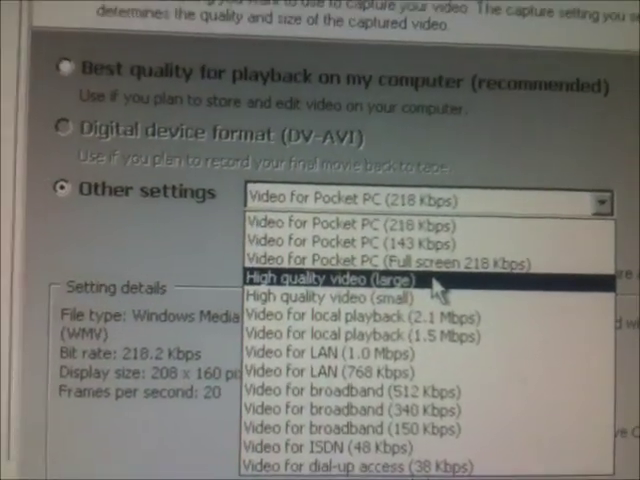
Choose High quality video (large), 640 x 480 variable bit rate, under Other settings.
{"action": "left_click", "coordinate": [338, 278]}
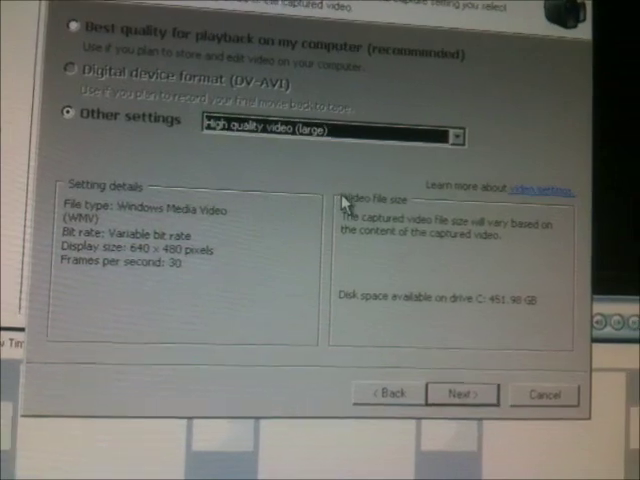